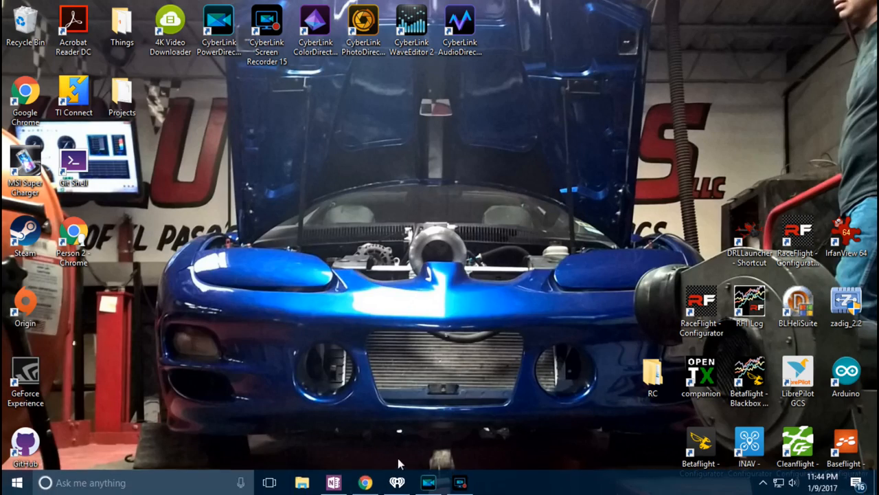
View the full-size photo of the RaceFlight o-ring bag fitted to the window.
{"action": "left_click", "coordinate": [366, 481]}
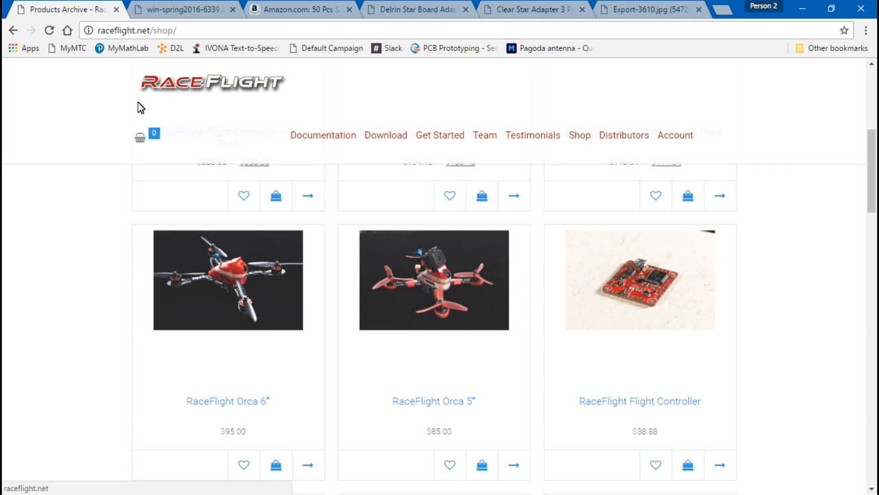
{"action": "left_click", "coordinate": [184, 8]}
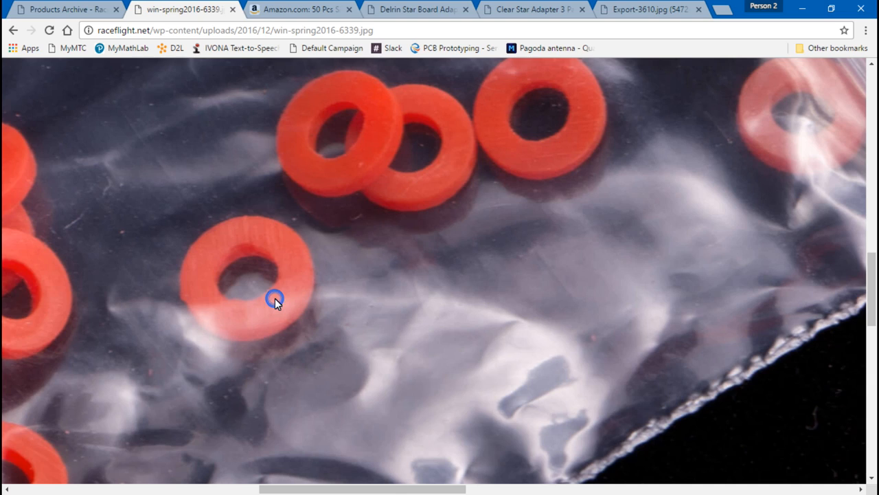
{"action": "left_click", "coordinate": [13, 30]}
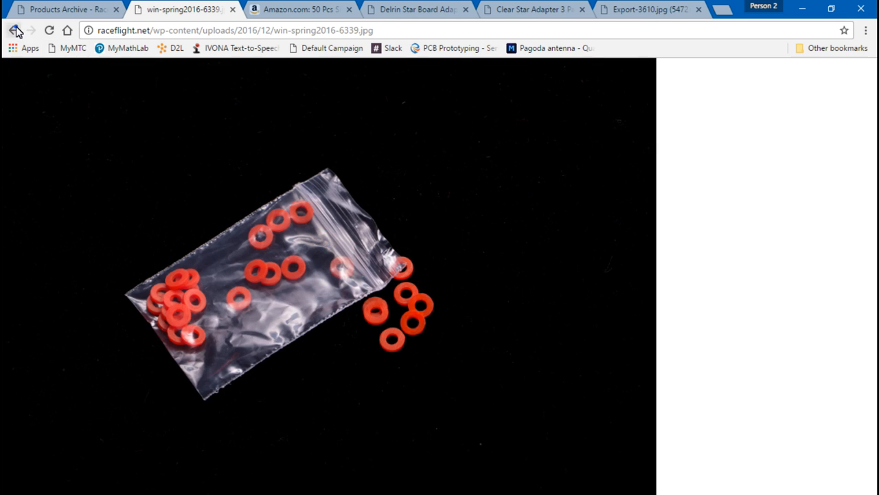
Return to the Flight Controller O-Rings page and review the $5.00 pack-of-25 description.
{"action": "left_click", "coordinate": [14, 30]}
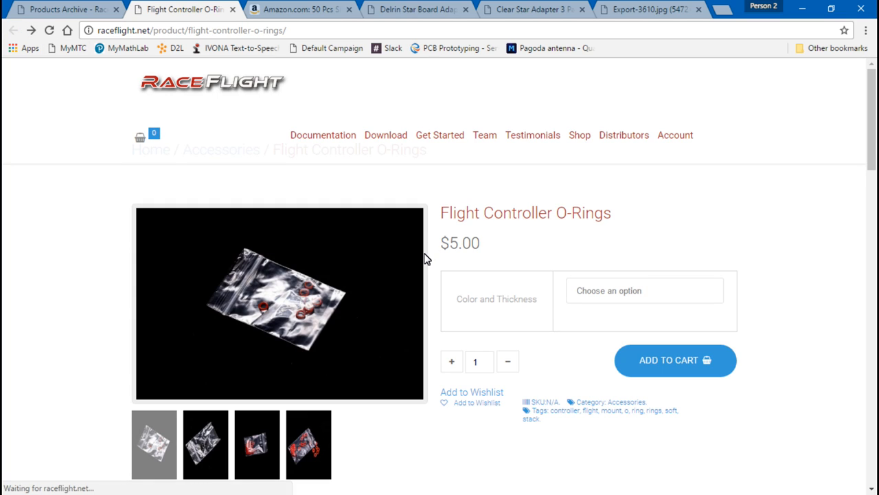
{"action": "scroll", "scroll_direction": "down", "scroll_amount": 3}
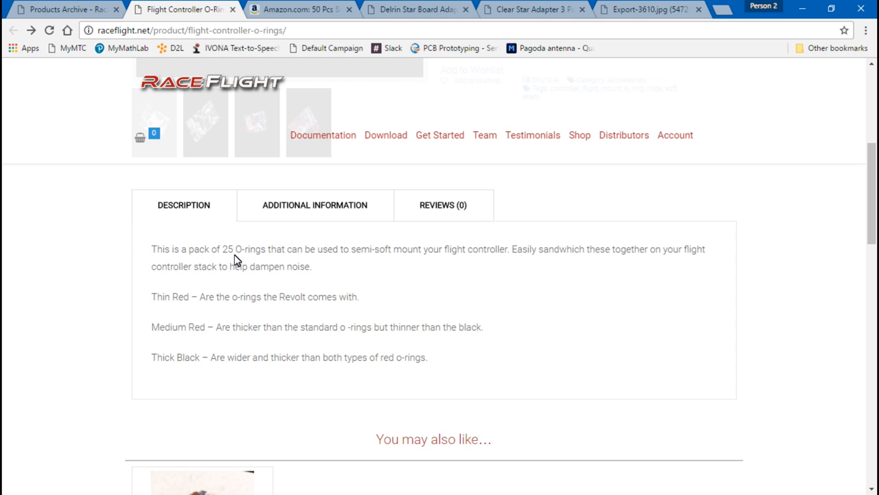
{"action": "scroll", "scroll_direction": "up", "scroll_amount": 3}
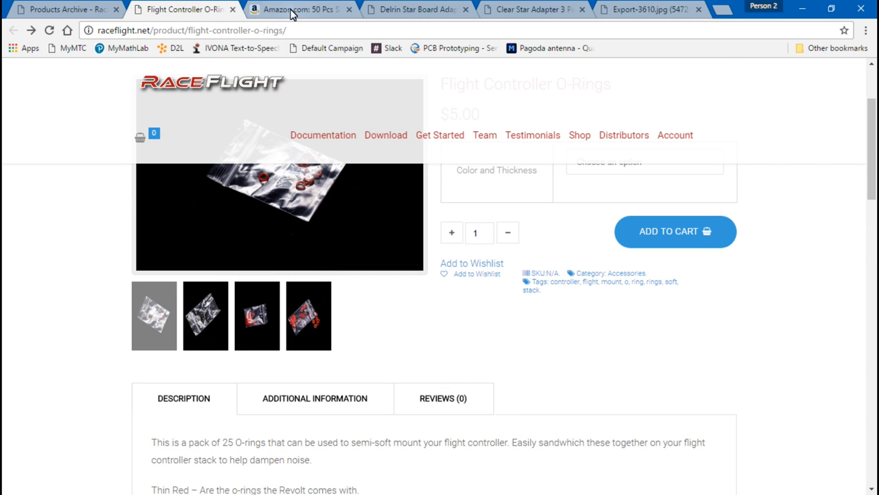
Compare the Amazon 50-pack silicone O-ring listing (3mm x 8mm x 2.5mm, $7.30) with RaceFlight's pack.
{"action": "left_click", "coordinate": [300, 9]}
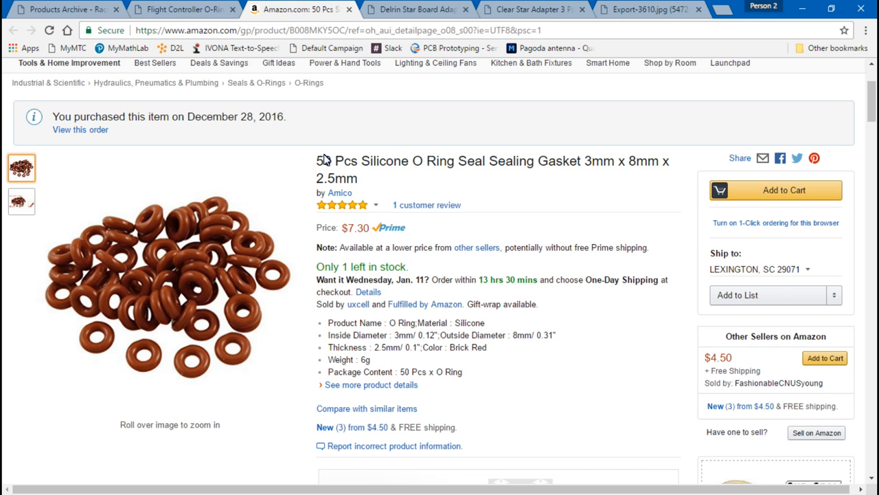
{"action": "mouse_move", "coordinate": [305, 220]}
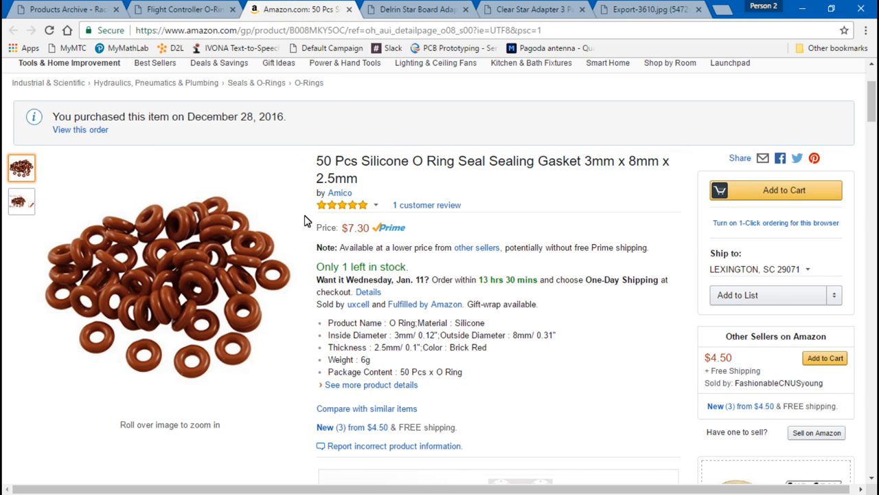
{"action": "mouse_move", "coordinate": [461, 247]}
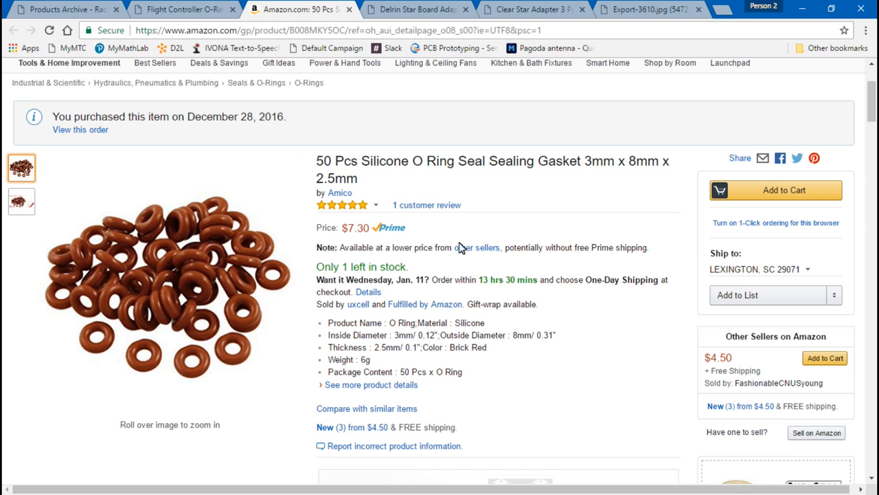
{"action": "mouse_move", "coordinate": [413, 270]}
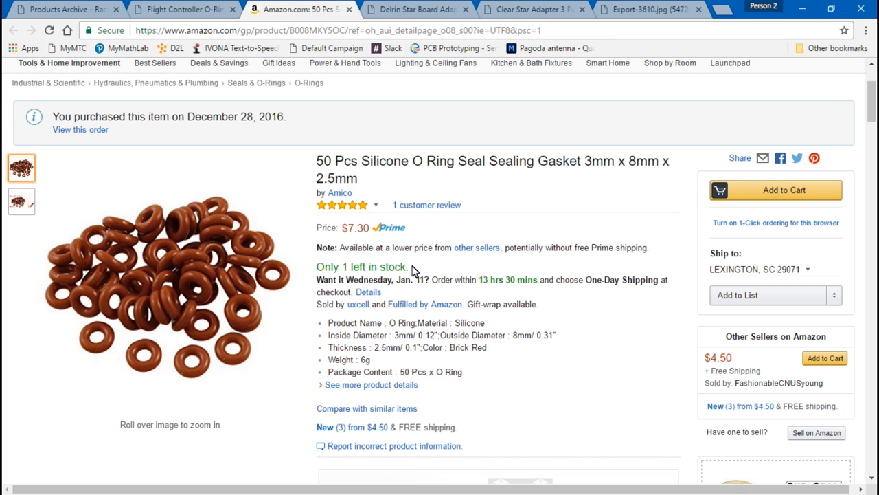
{"action": "left_click", "coordinate": [182, 8]}
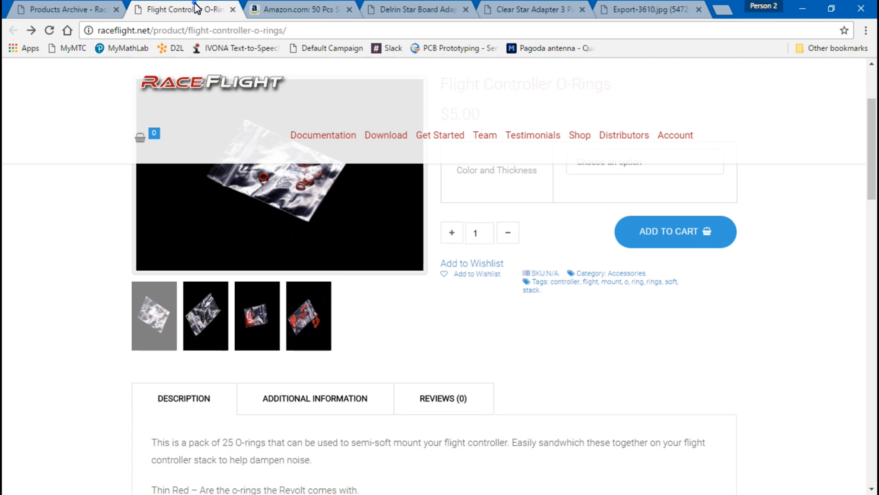
{"action": "left_click", "coordinate": [300, 9]}
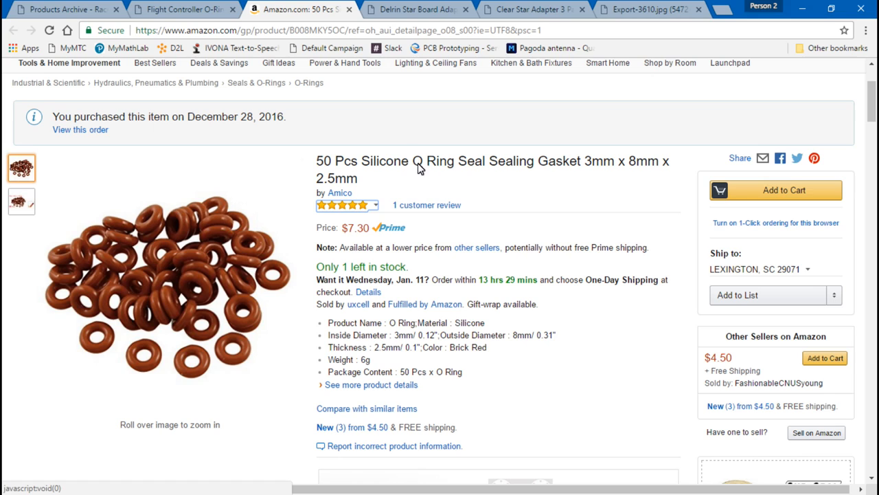
{"action": "mouse_move", "coordinate": [415, 180]}
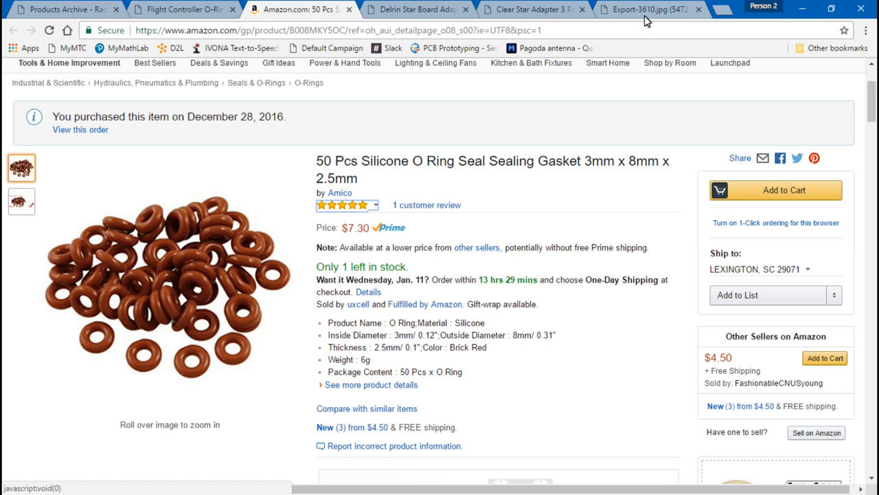
View the Export-3610.jpg red flight controller photo up close, then the whole board.
{"action": "left_click", "coordinate": [646, 9]}
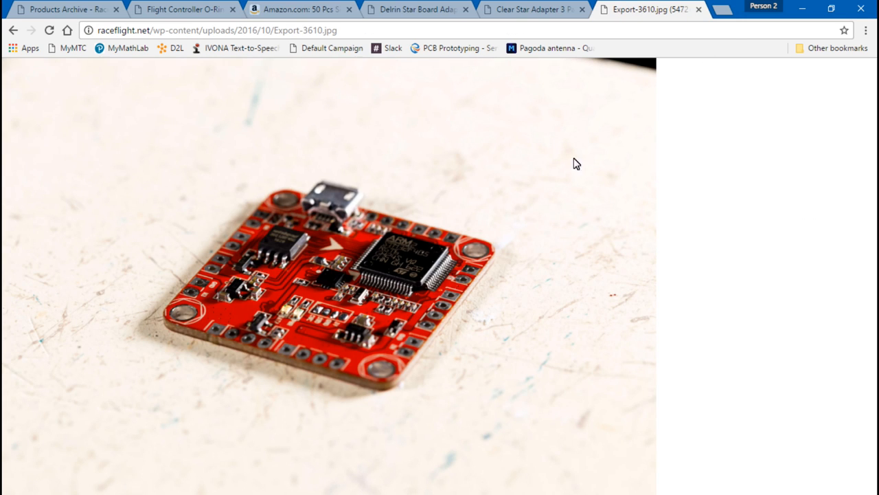
{"action": "mouse_move", "coordinate": [332, 283]}
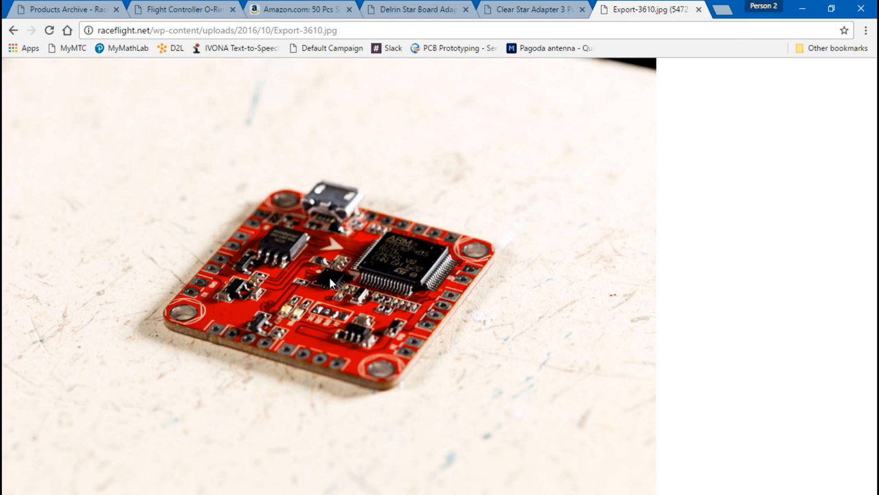
{"action": "left_click", "coordinate": [328, 277]}
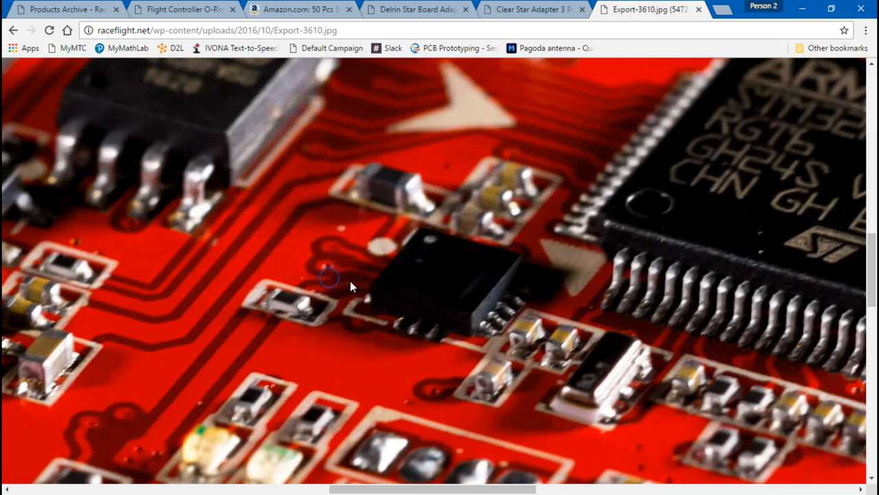
{"action": "left_click", "coordinate": [350, 288]}
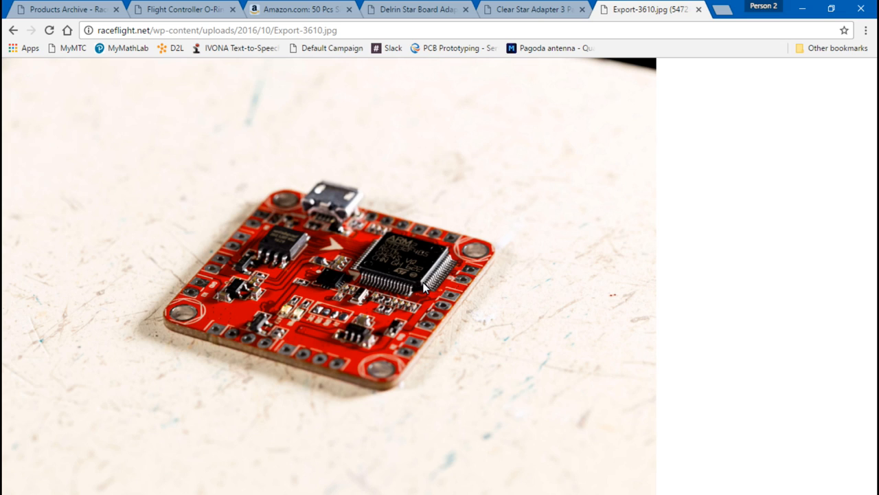
{"action": "mouse_move", "coordinate": [340, 274]}
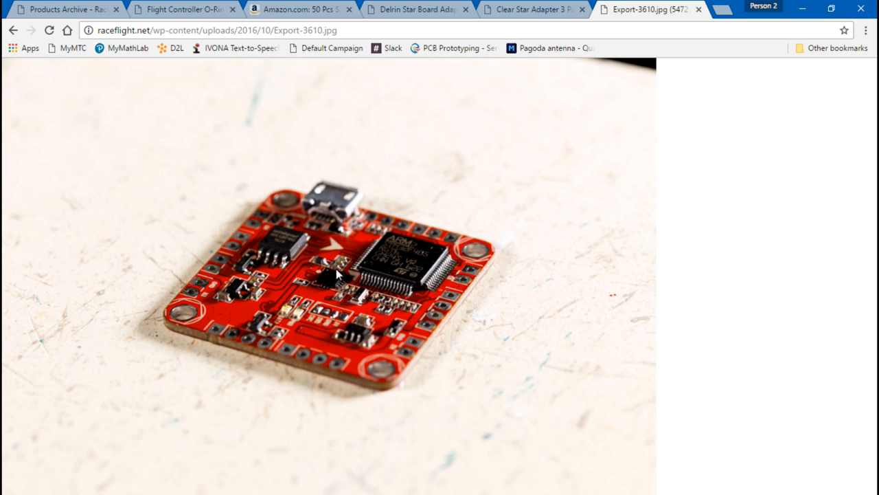
{"action": "mouse_move", "coordinate": [319, 289]}
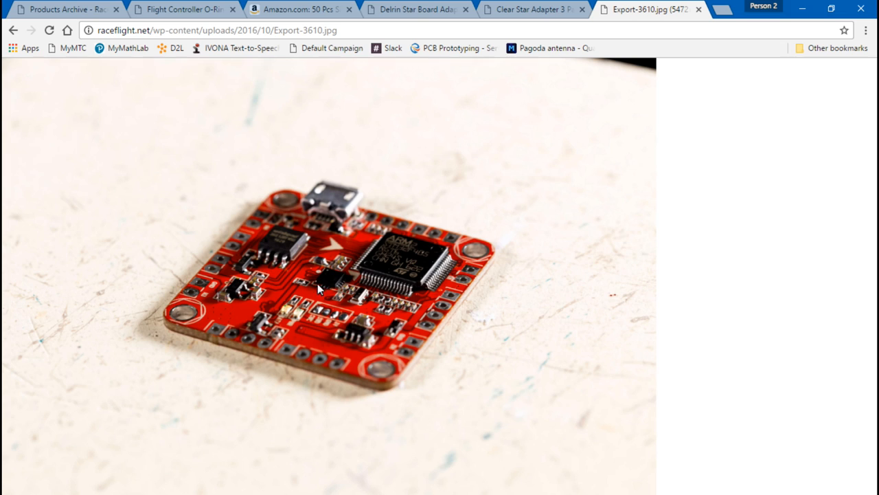
{"action": "mouse_move", "coordinate": [328, 284]}
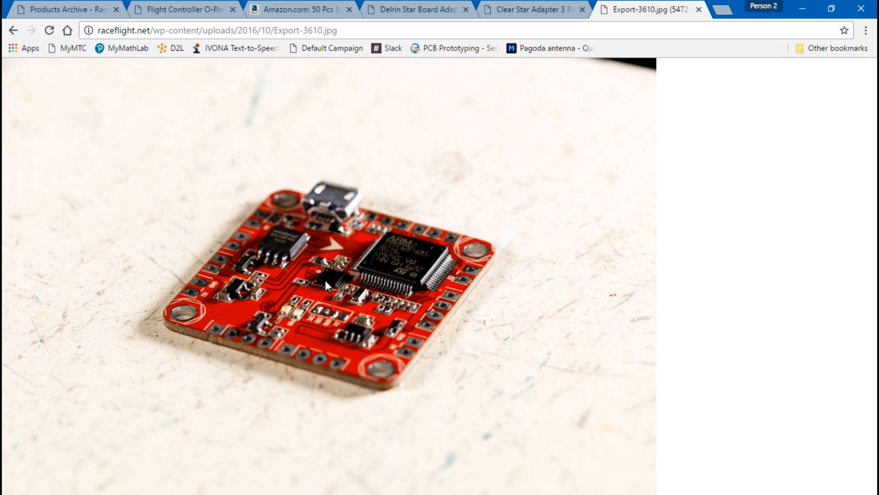
{"action": "mouse_move", "coordinate": [327, 274]}
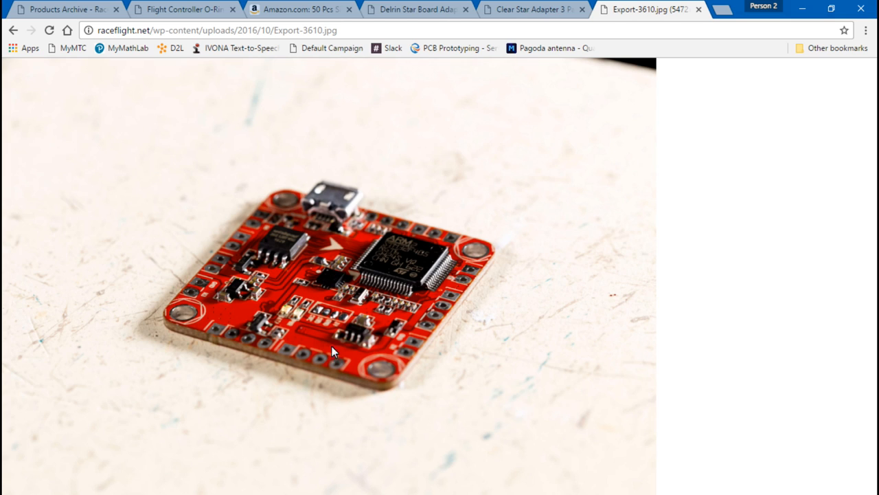
{"action": "mouse_move", "coordinate": [308, 282]}
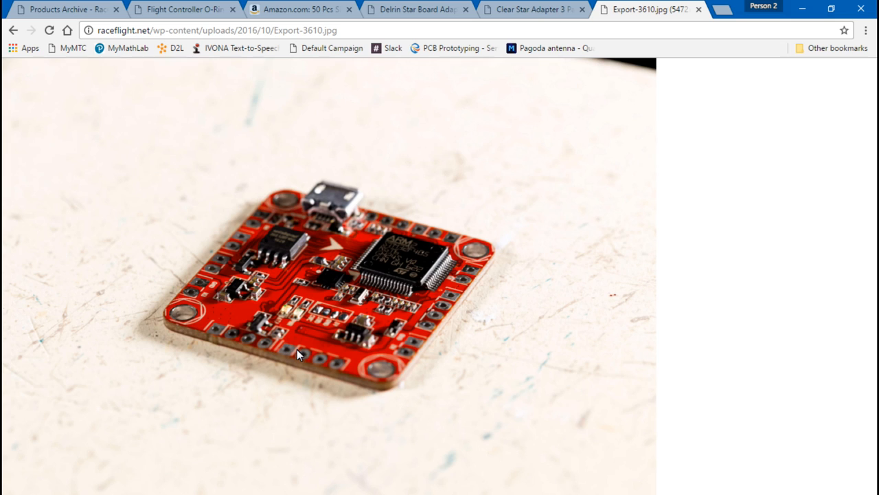
{"action": "mouse_move", "coordinate": [322, 220]}
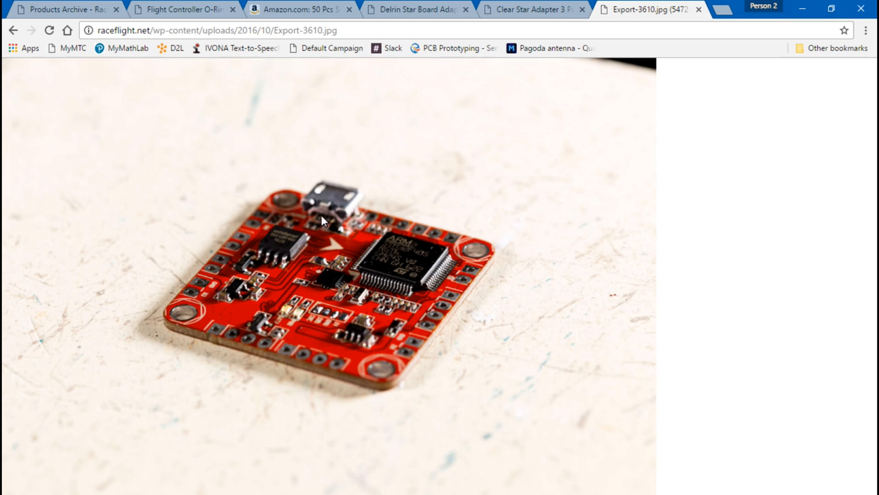
{"action": "mouse_move", "coordinate": [274, 220]}
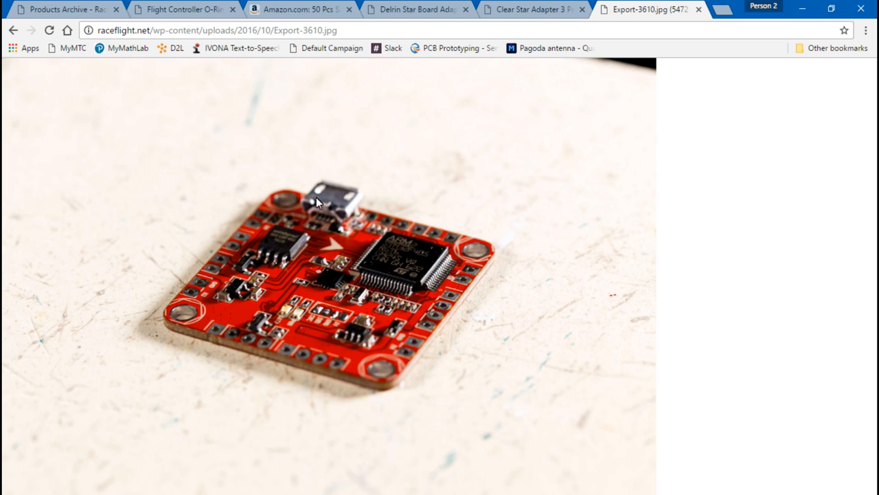
{"action": "mouse_move", "coordinate": [335, 287]}
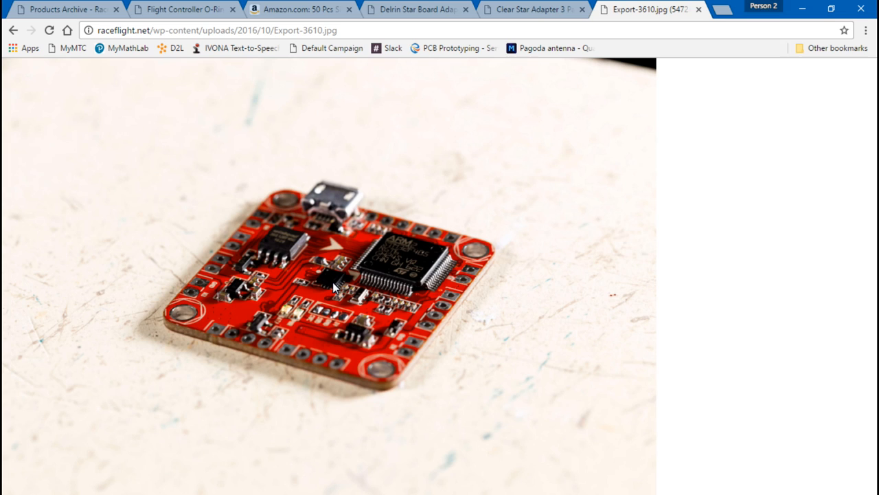
{"action": "mouse_move", "coordinate": [345, 255]}
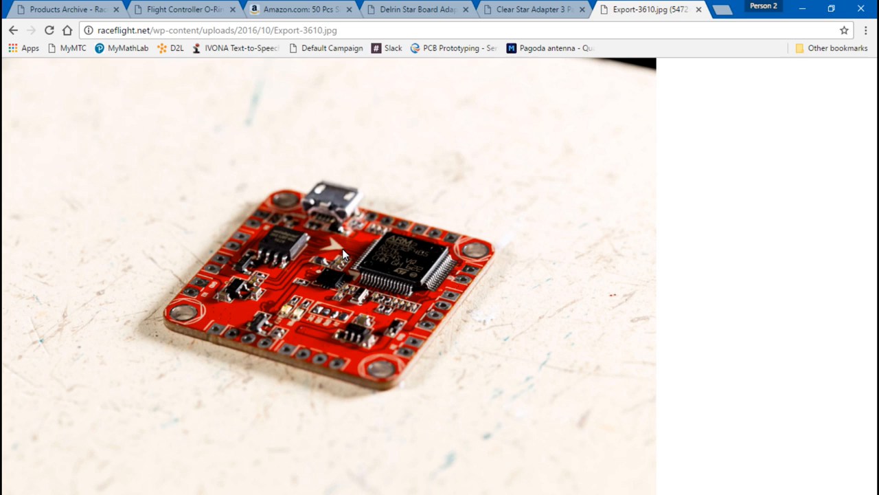
{"action": "mouse_move", "coordinate": [369, 12]}
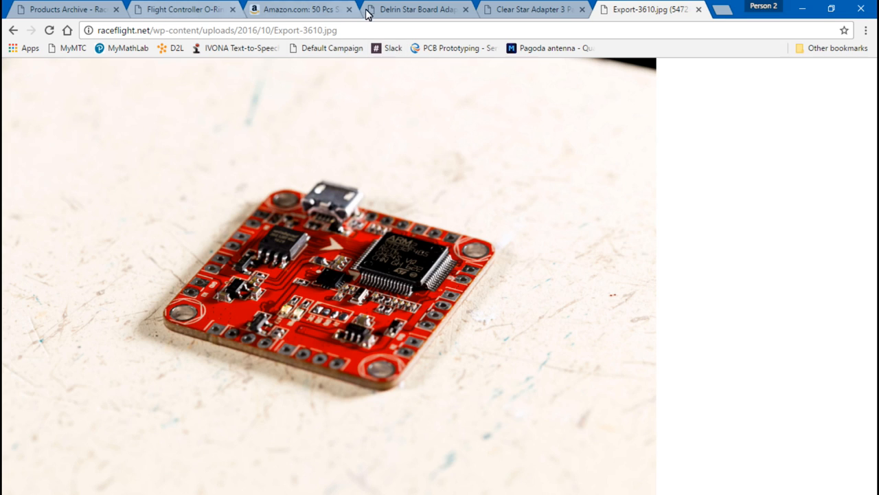
Review the Clear Star Adapter 3 Pack ($4.99) and Delrin Star Board Adapter 2 Pack descriptions.
{"action": "left_click", "coordinate": [415, 8]}
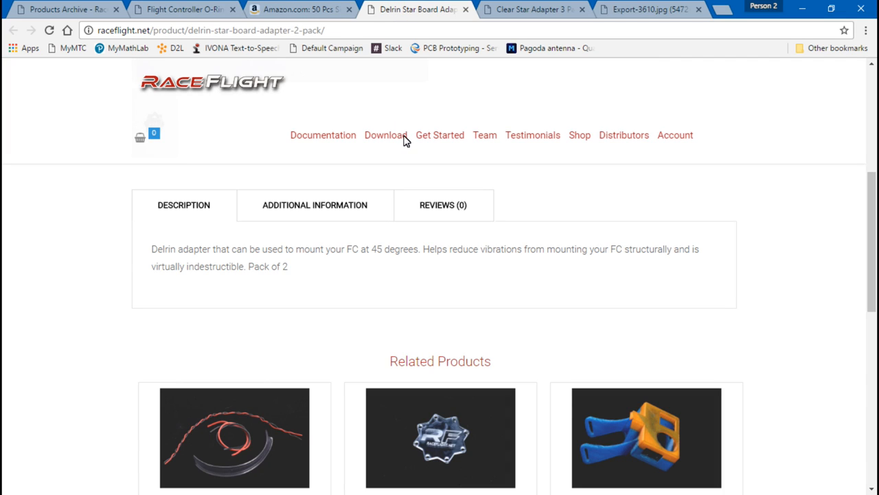
{"action": "scroll", "scroll_direction": "down", "scroll_amount": 3}
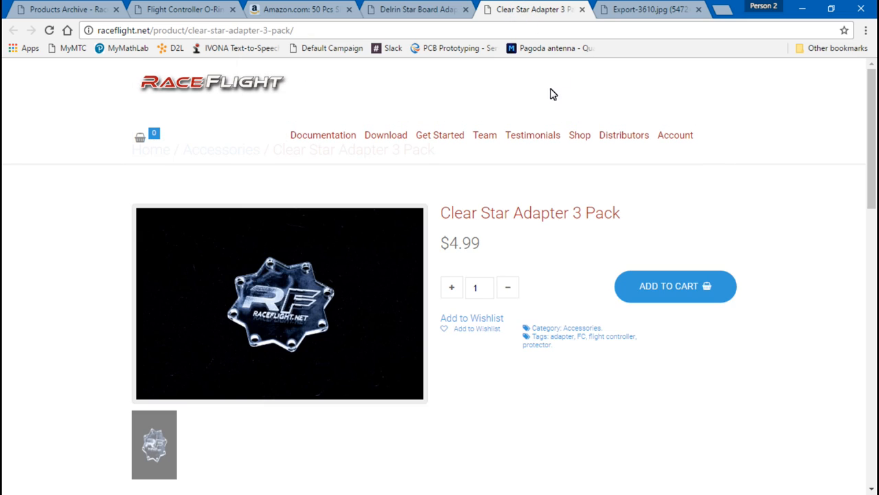
{"action": "mouse_move", "coordinate": [269, 294]}
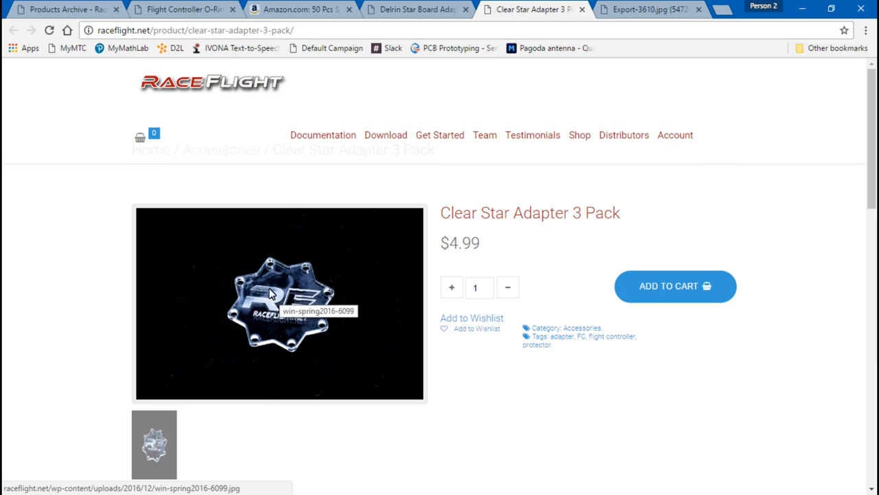
{"action": "mouse_move", "coordinate": [49, 300]}
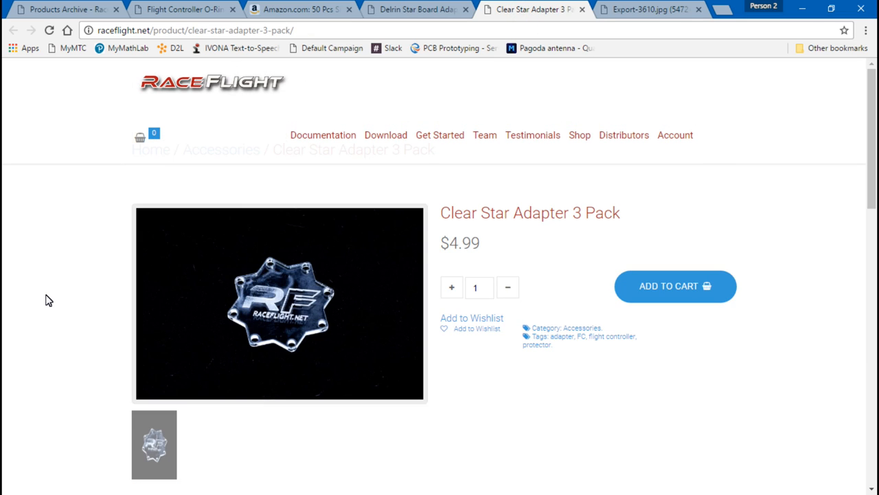
{"action": "mouse_move", "coordinate": [150, 316]}
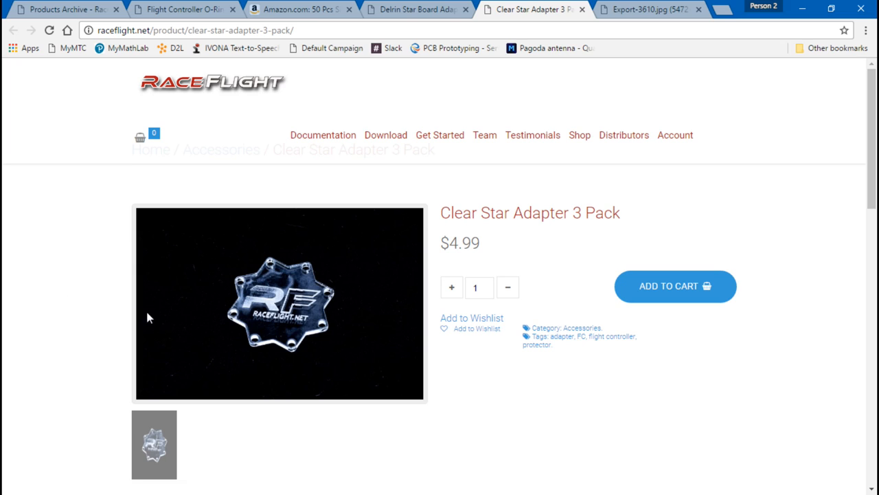
{"action": "mouse_move", "coordinate": [258, 301]}
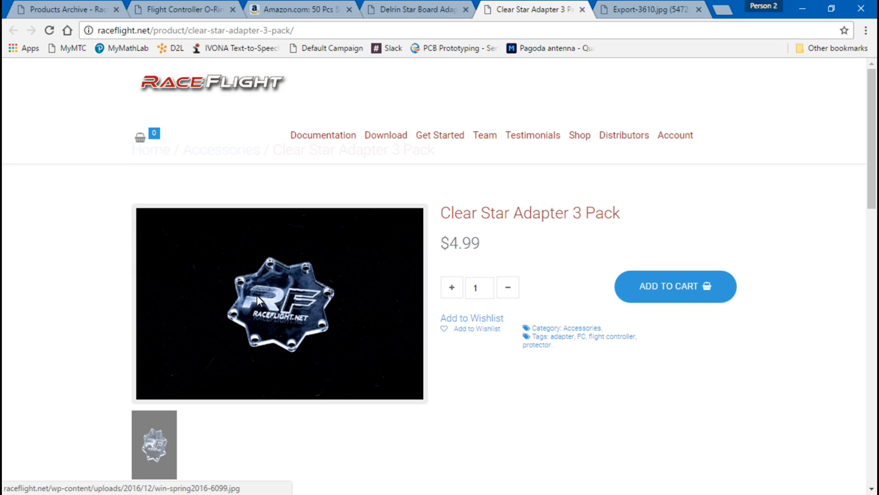
{"action": "mouse_move", "coordinate": [75, 329]}
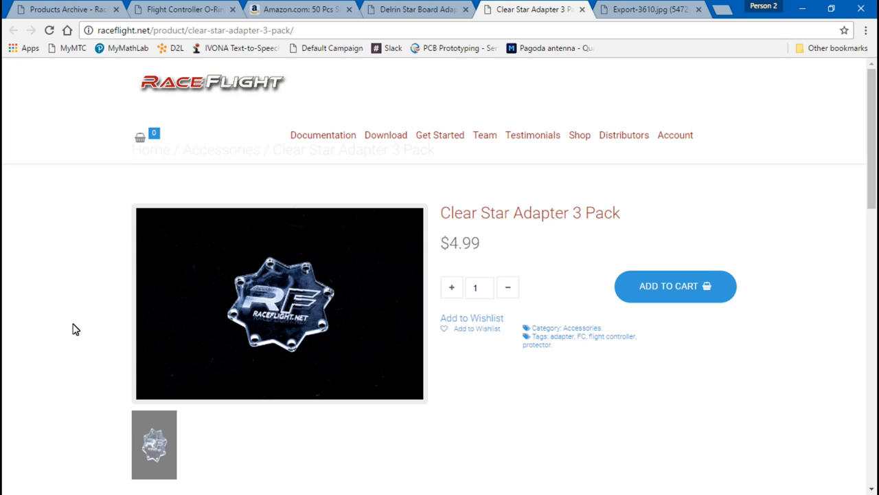
{"action": "mouse_move", "coordinate": [101, 305]}
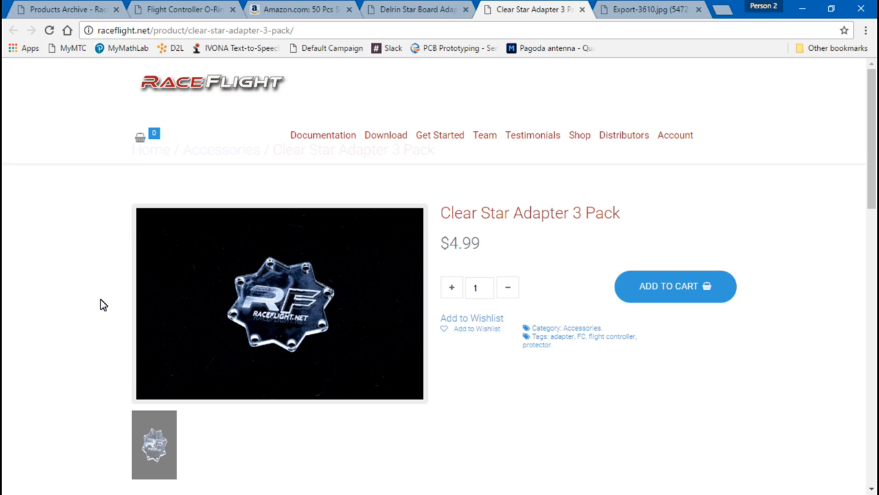
{"action": "mouse_move", "coordinate": [288, 290]}
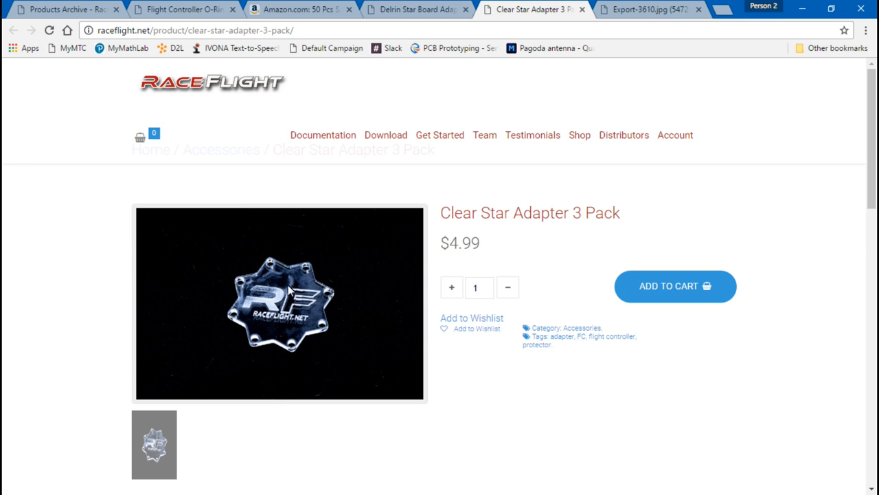
{"action": "mouse_move", "coordinate": [266, 289]}
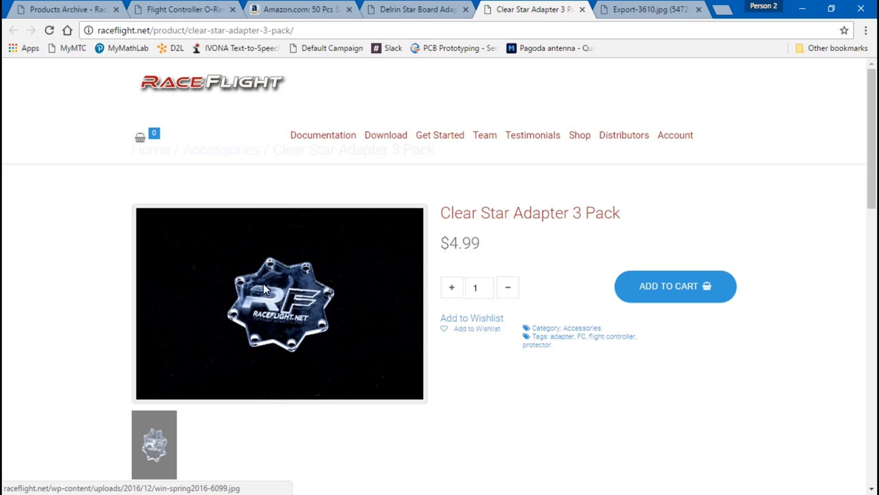
{"action": "scroll", "scroll_direction": "down", "scroll_amount": 3}
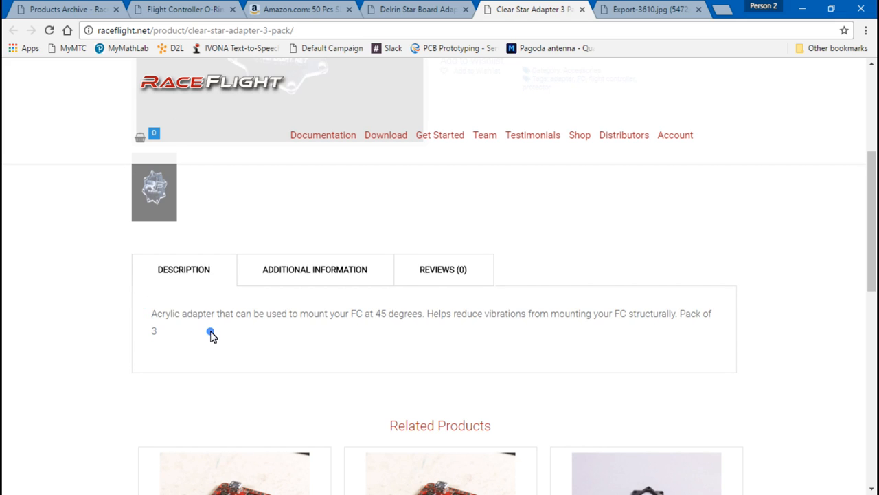
{"action": "mouse_move", "coordinate": [118, 284]}
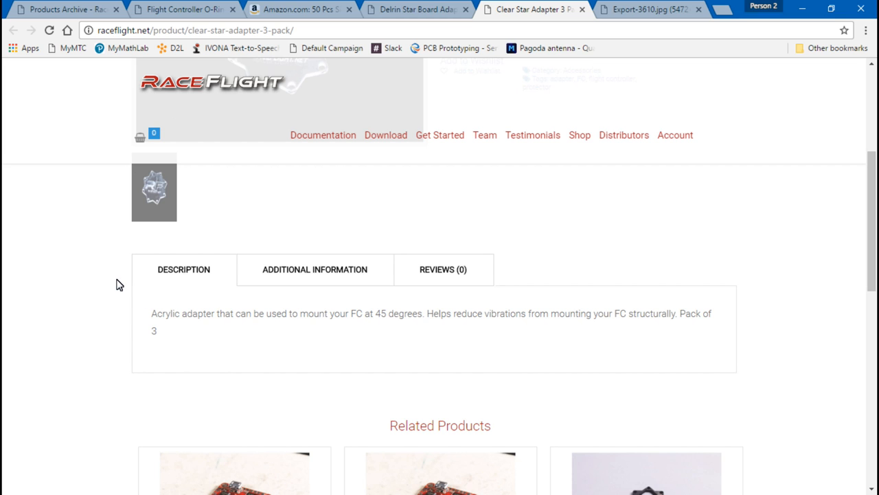
{"action": "scroll", "scroll_direction": "down", "scroll_amount": 3}
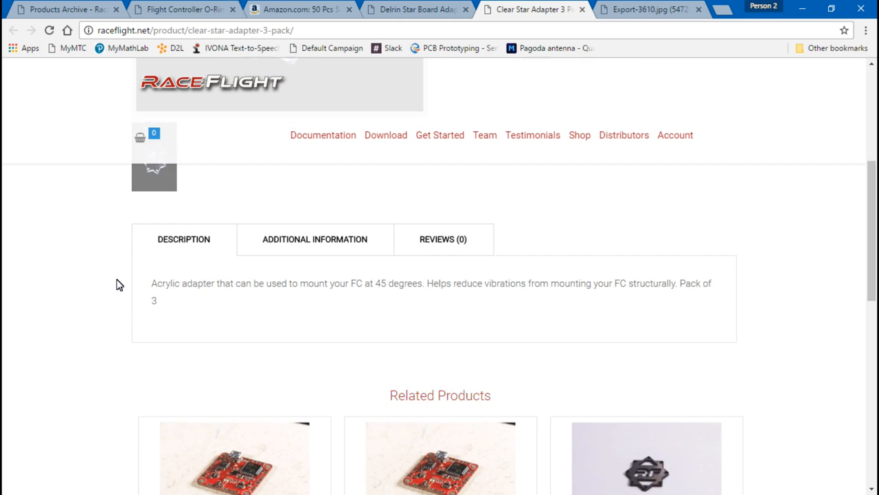
{"action": "scroll", "scroll_direction": "up", "scroll_amount": 3}
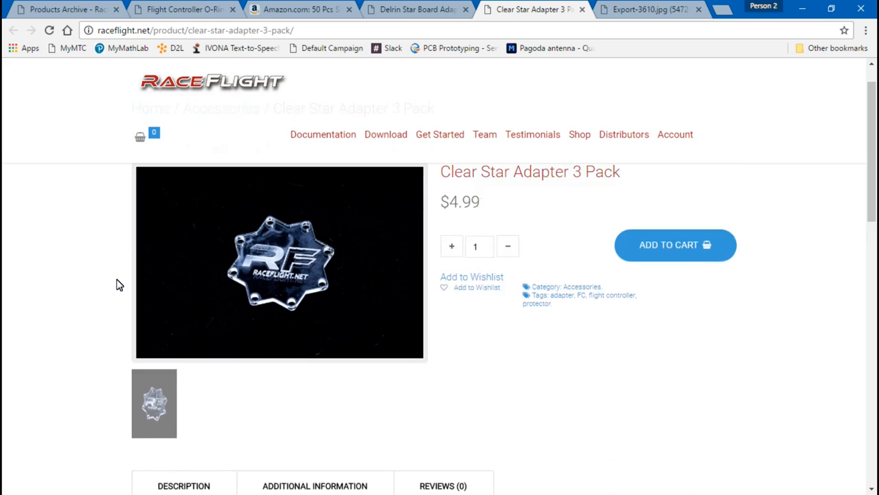
{"action": "scroll", "scroll_direction": "down", "scroll_amount": 3}
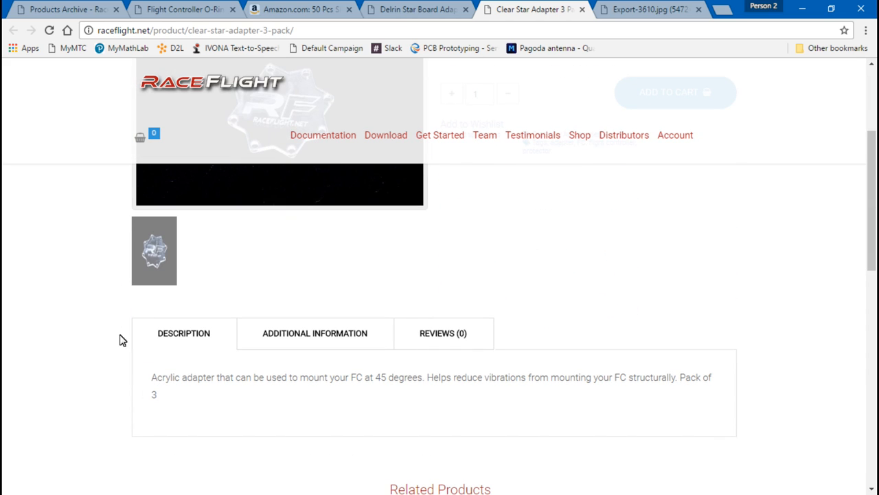
{"action": "mouse_move", "coordinate": [109, 296]}
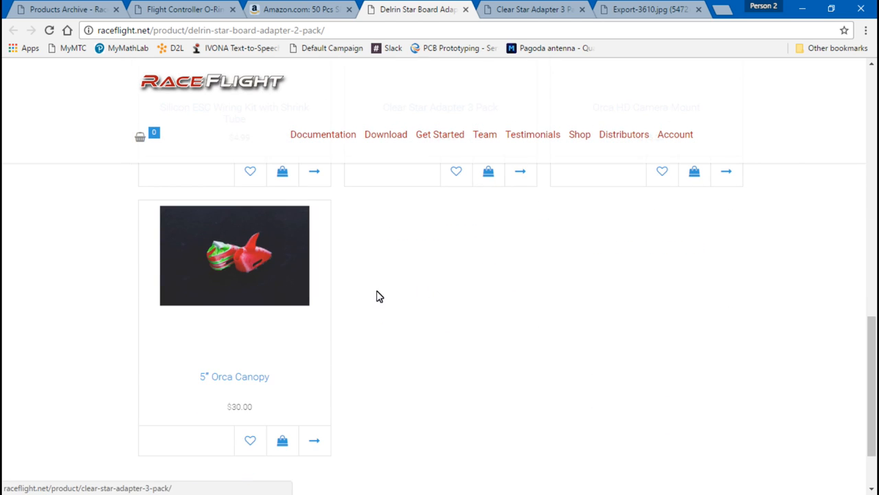
{"action": "scroll", "scroll_direction": "up", "scroll_amount": 3}
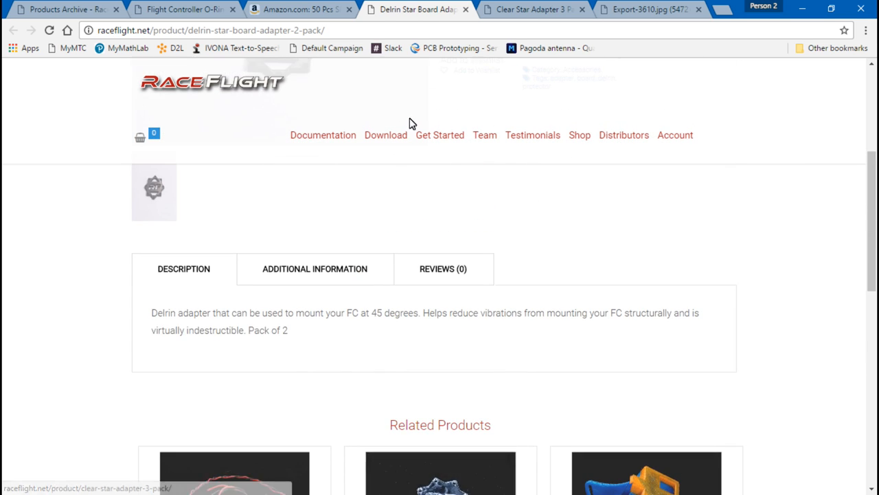